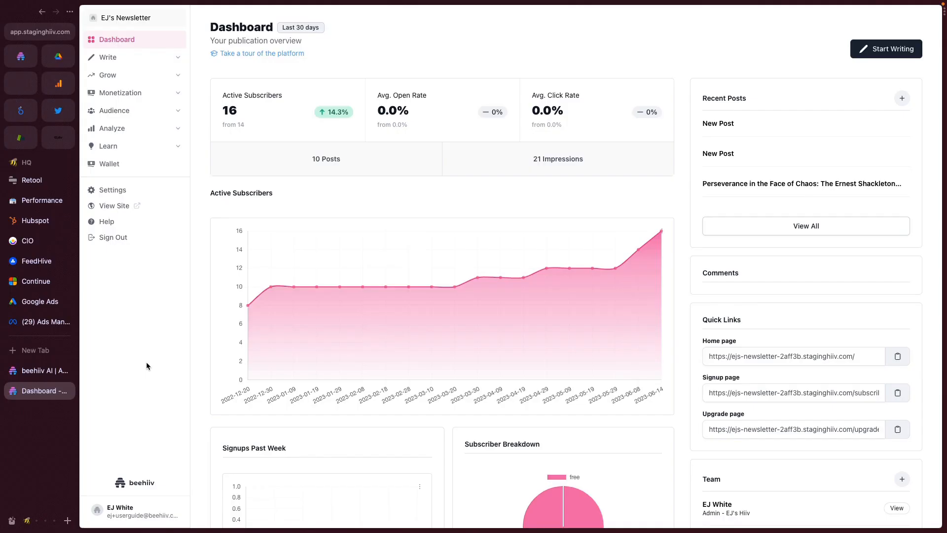
pyautogui.moveTo(156, 367)
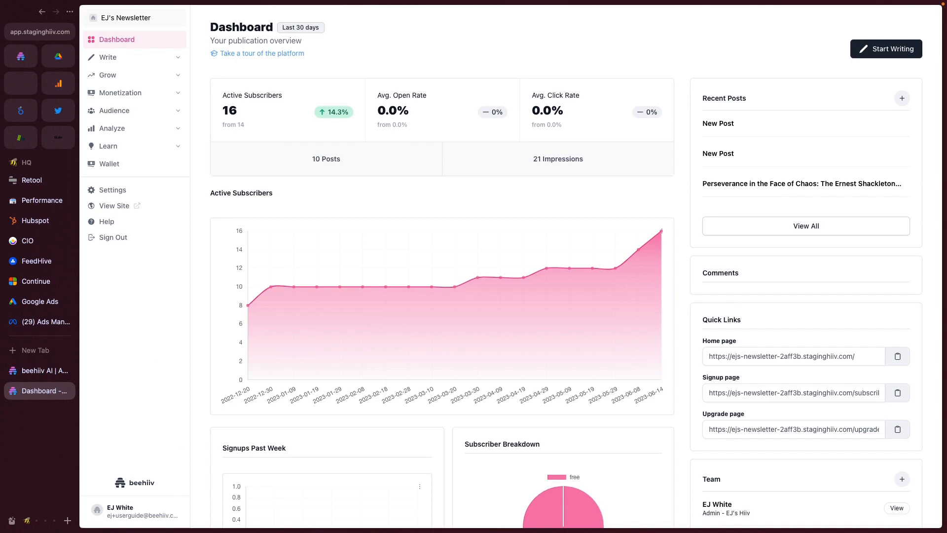
# From the Write > Posts list, bring the 'New Post' draft into the editor.
pyautogui.click(107, 57)
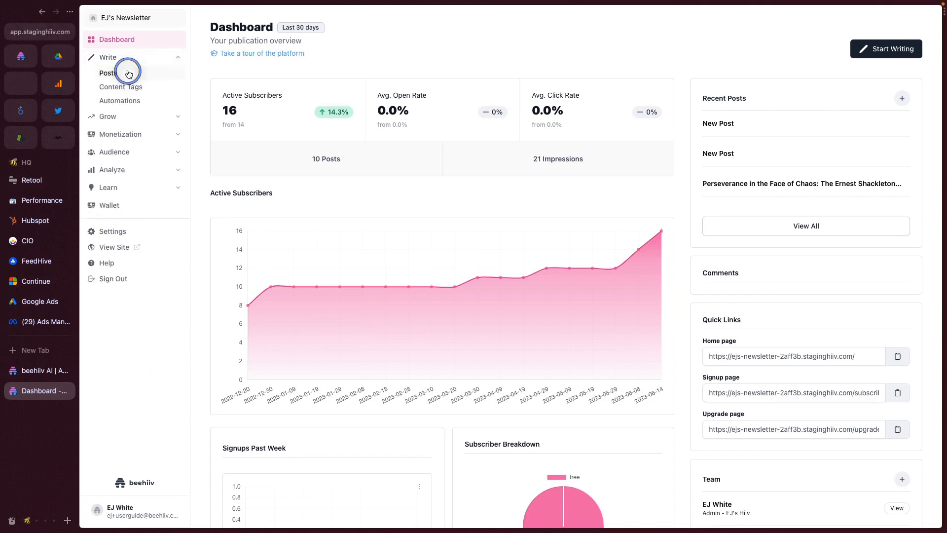
pyautogui.click(108, 72)
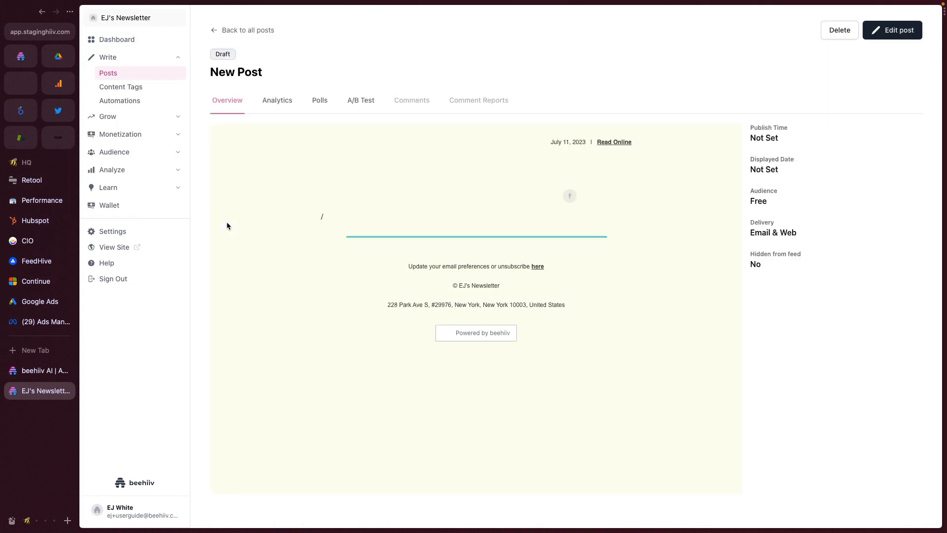
pyautogui.click(892, 29)
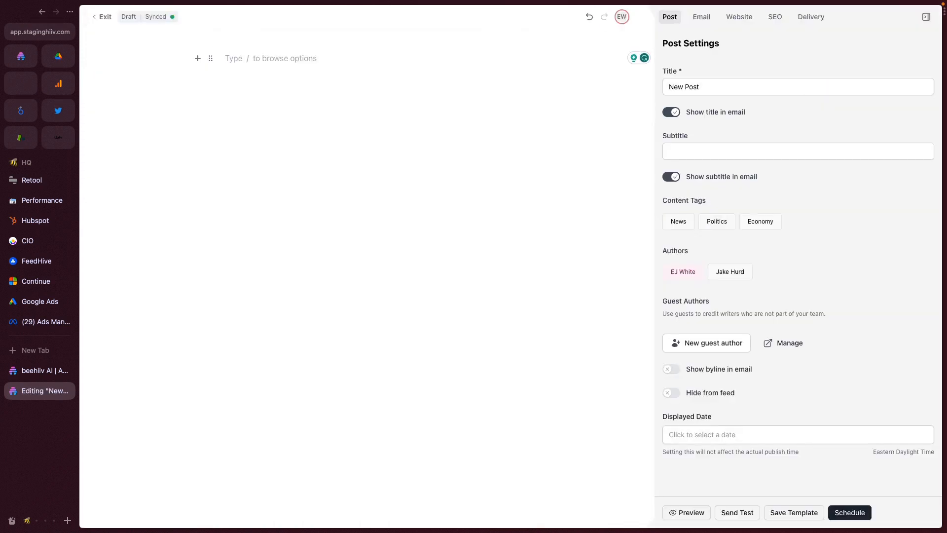
# Insert an AI Writer block with the prompt 'Tell me a fairly tail.'.
pyautogui.write('/')
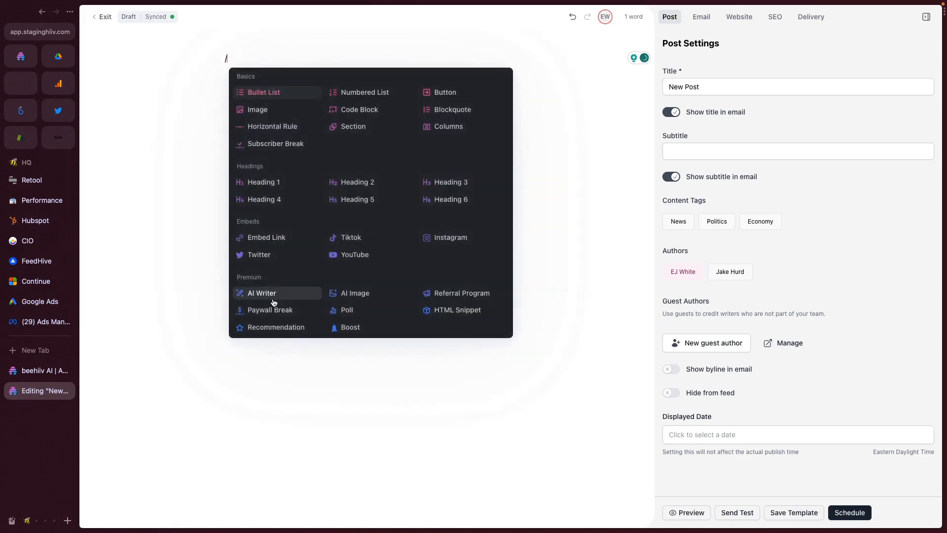
pyautogui.click(260, 293)
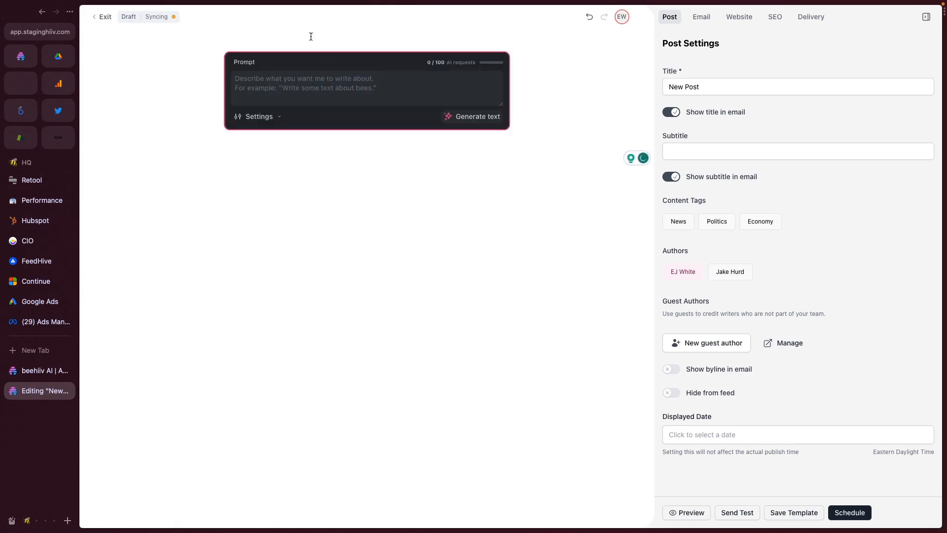
pyautogui.click(477, 117)
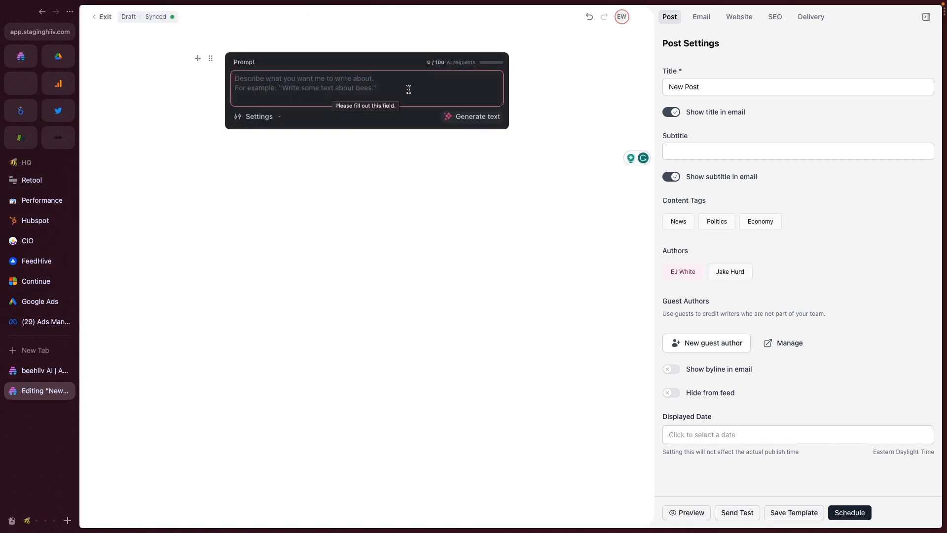
pyautogui.write('Tell me')
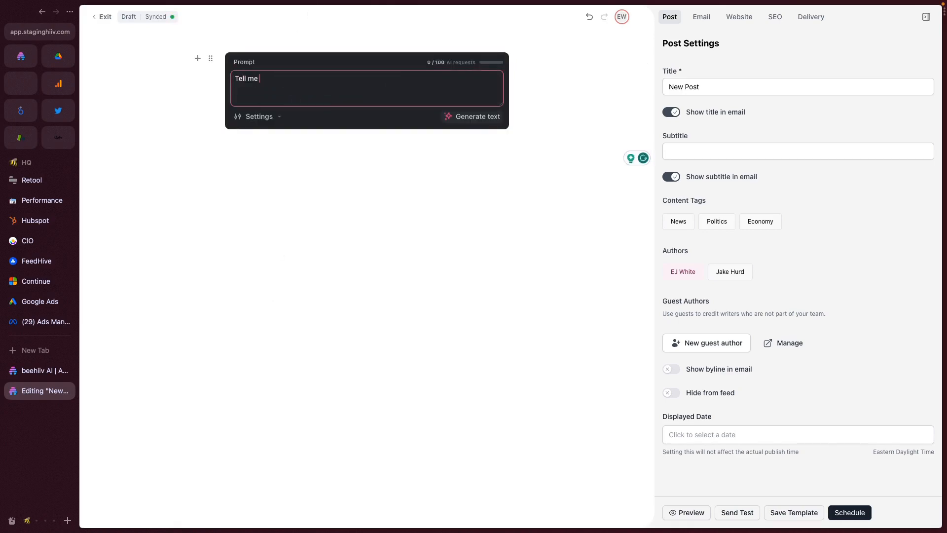
pyautogui.write('a fairly tail.')
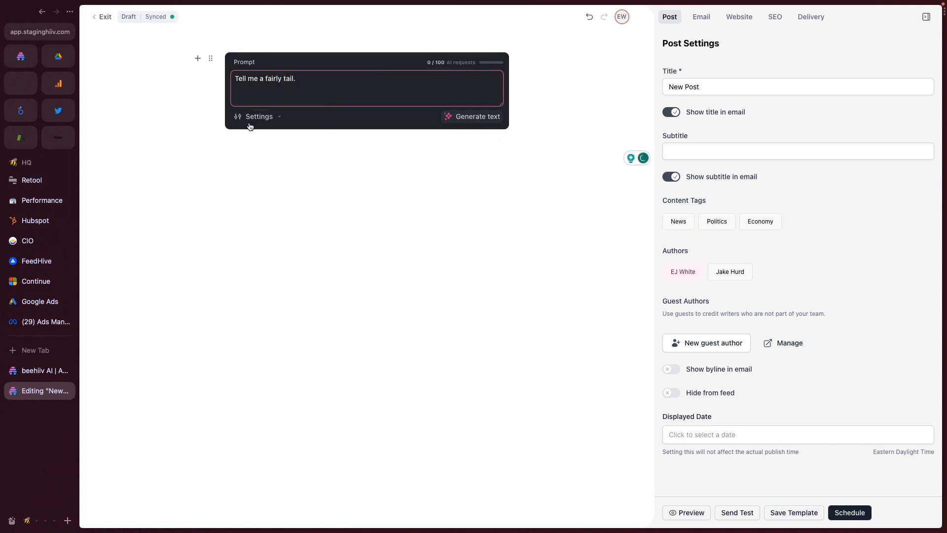
# Set generation settings to 12-paragraph length and Creative tone of voice.
pyautogui.click(257, 117)
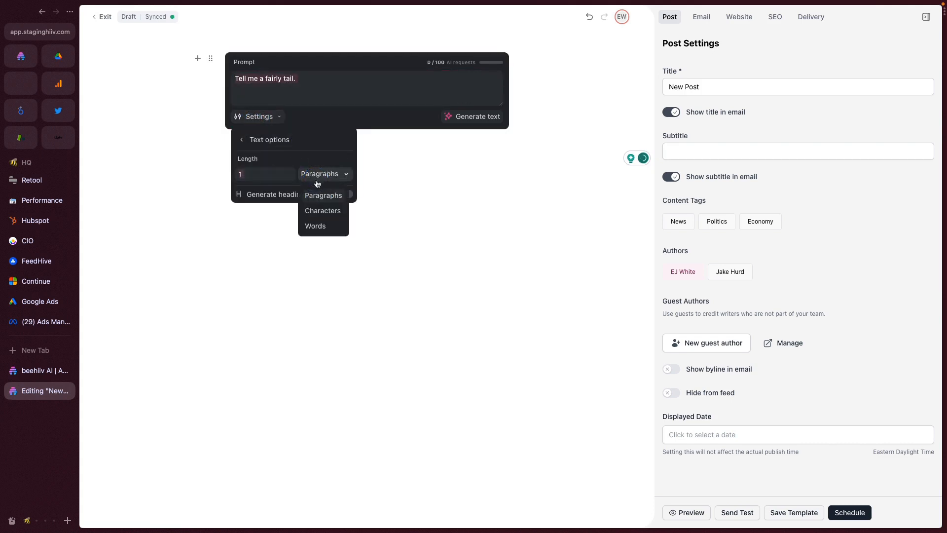
pyautogui.click(315, 226)
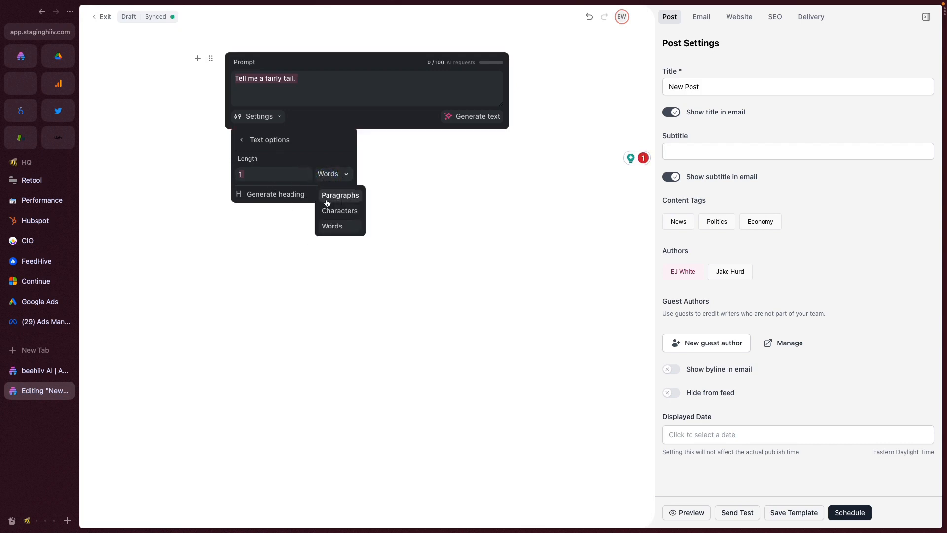
pyautogui.click(339, 195)
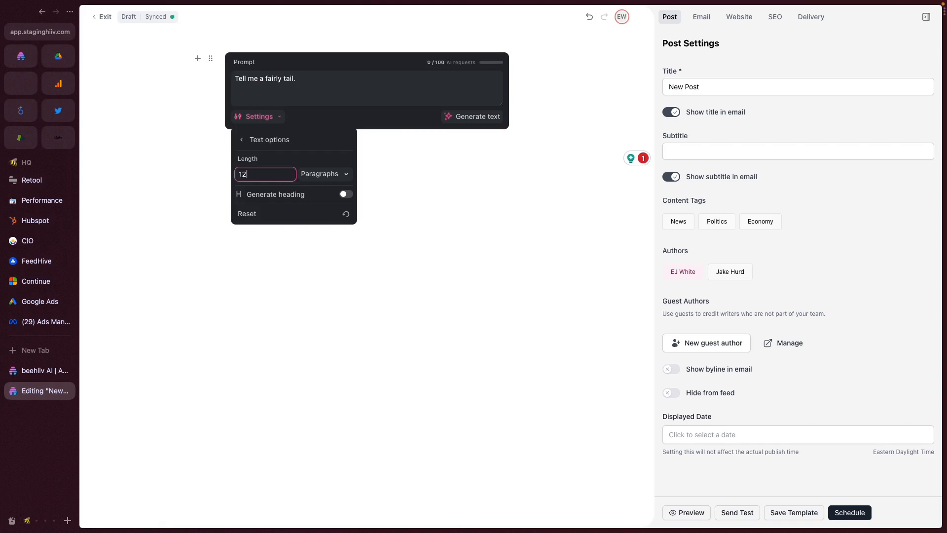
pyautogui.click(345, 194)
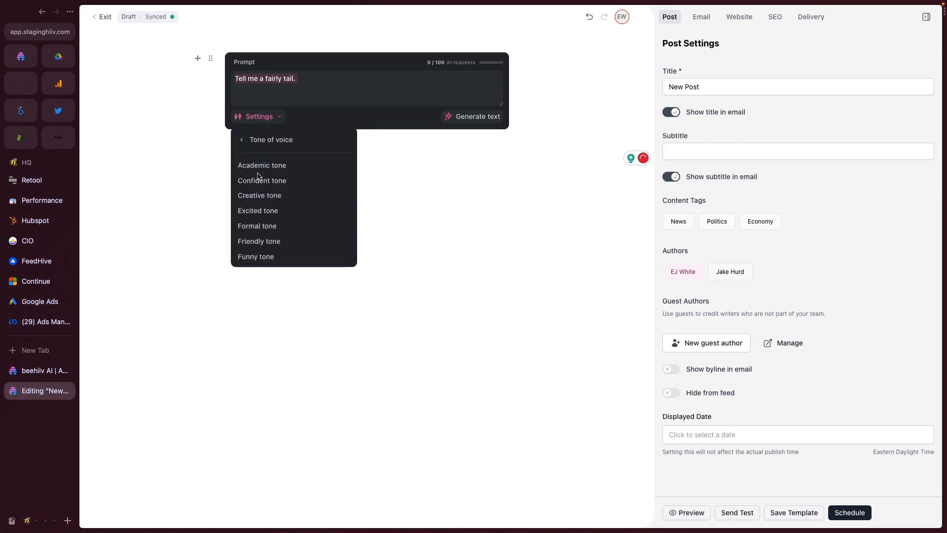
pyautogui.click(259, 194)
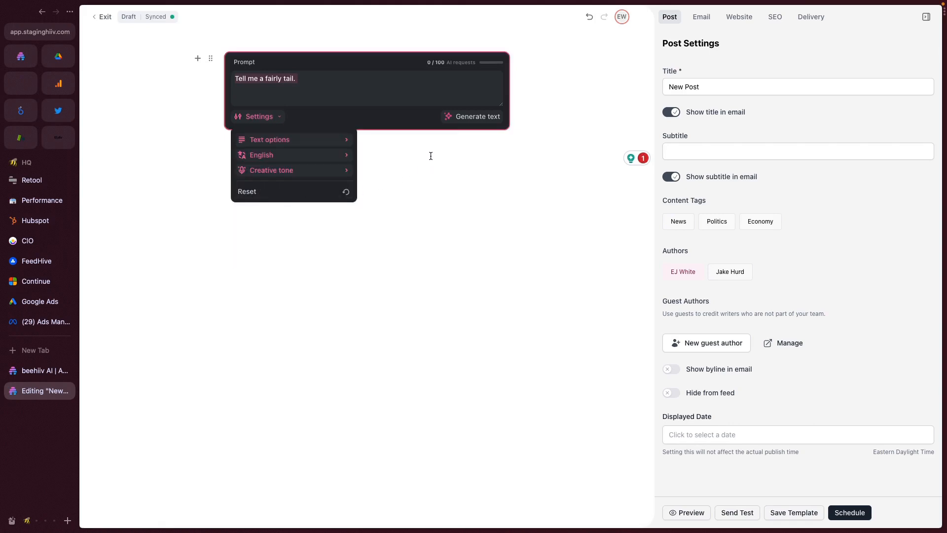
pyautogui.click(463, 116)
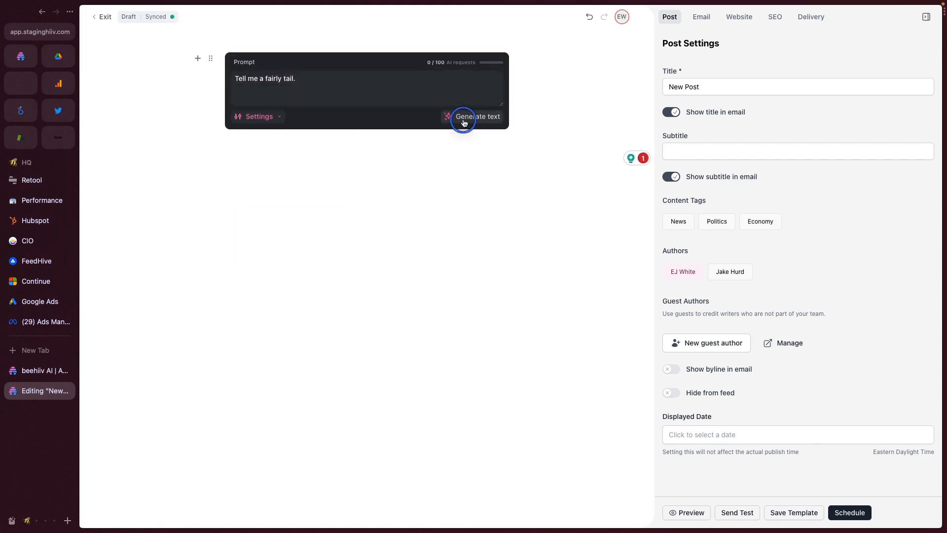
# Generate the 'The Magical Forest' story and select its closing paragraph.
pyautogui.click(476, 117)
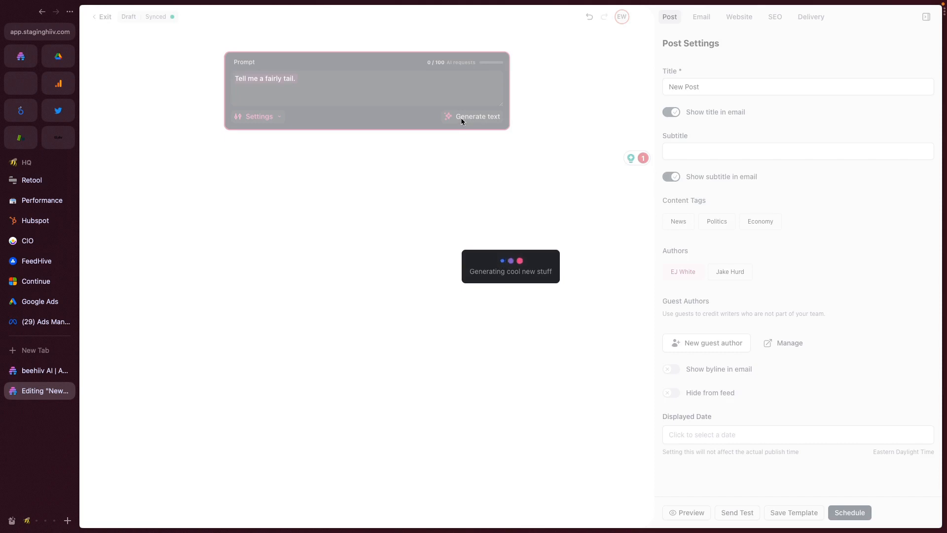
pyautogui.moveTo(357, 116)
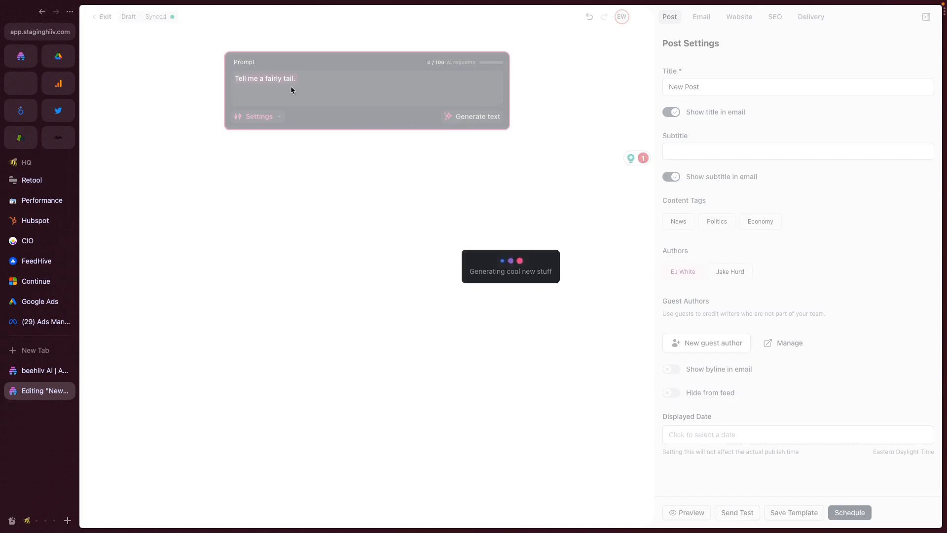
pyautogui.click(472, 116)
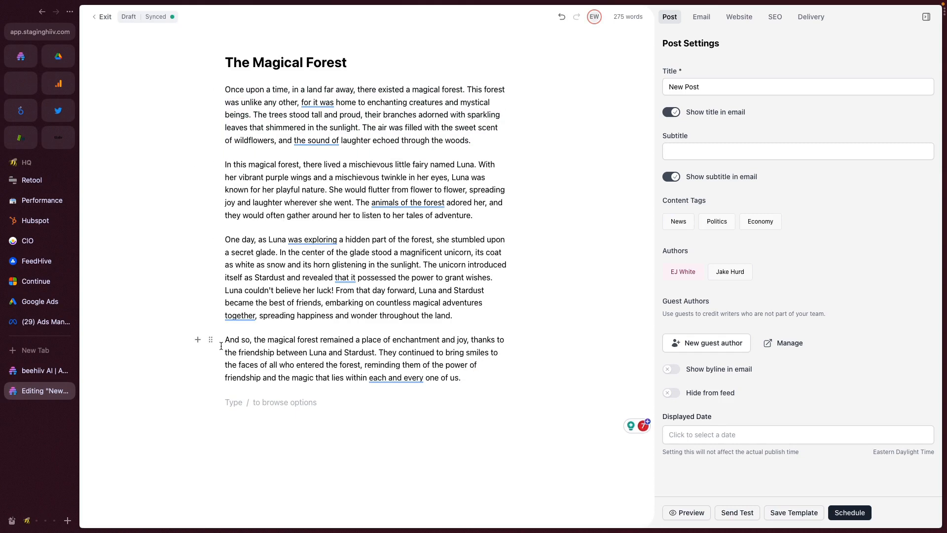
pyautogui.moveTo(225, 338); pyautogui.dragTo(459, 378)
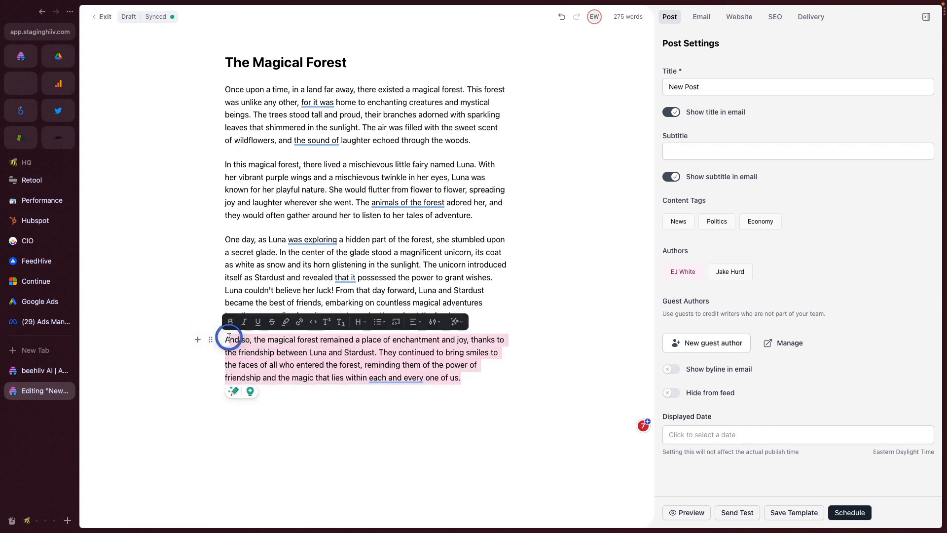
# Extend the closing paragraph with the AI Extend option, reaching 371 words.
pyautogui.click(453, 320)
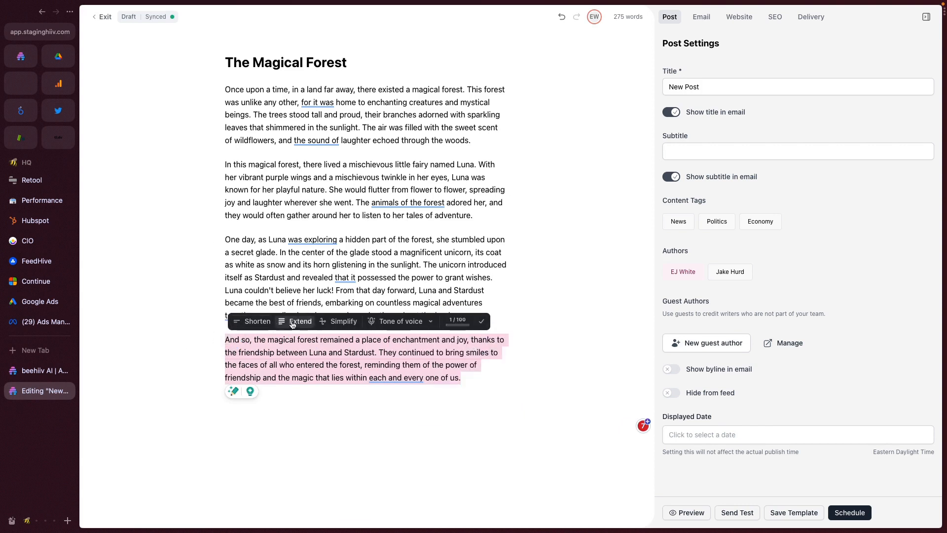
pyautogui.click(300, 320)
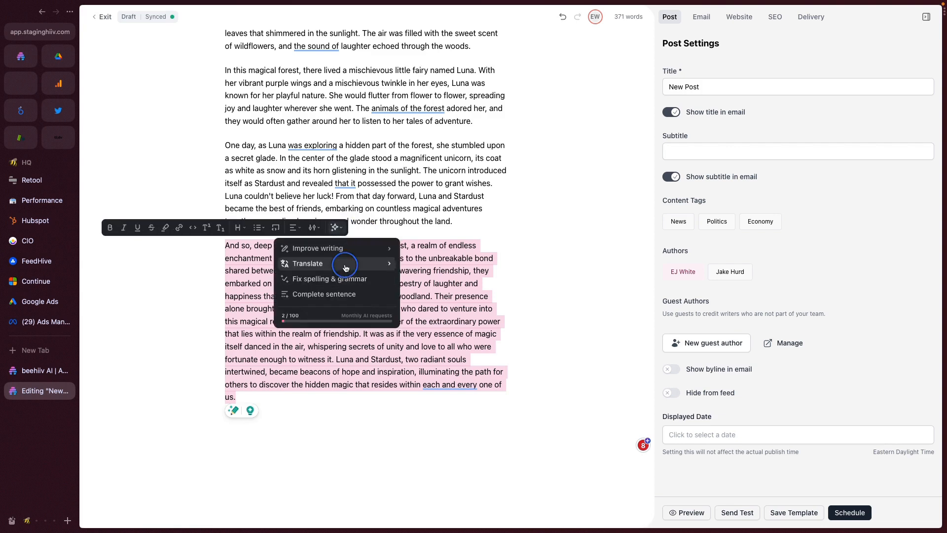
# Back out of the translation choices and reopen the AI writing options for the last paragraph.
pyautogui.click(305, 263)
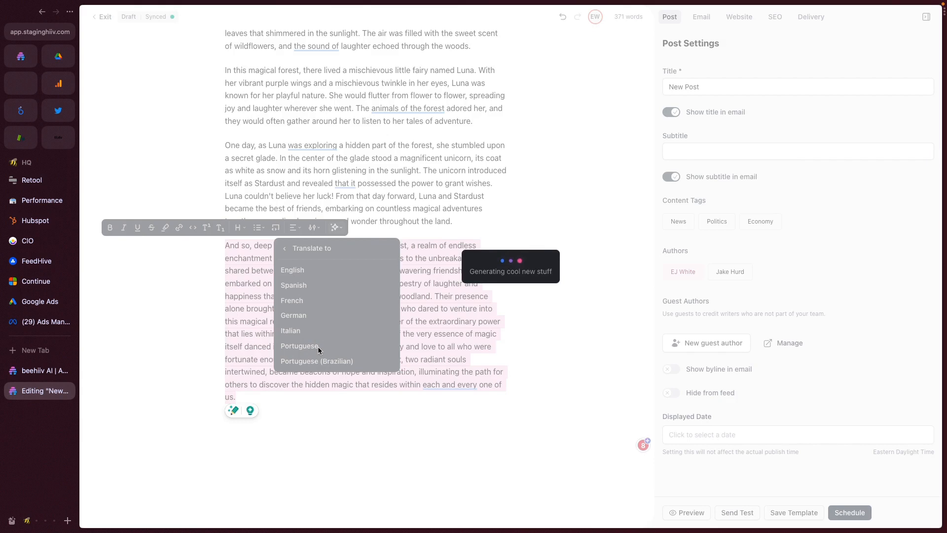
pyautogui.click(317, 361)
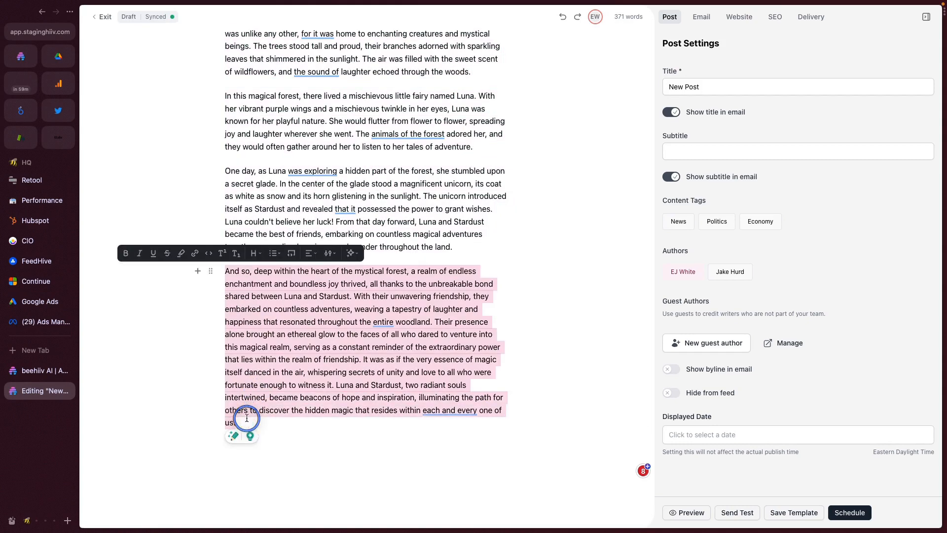
pyautogui.click(351, 253)
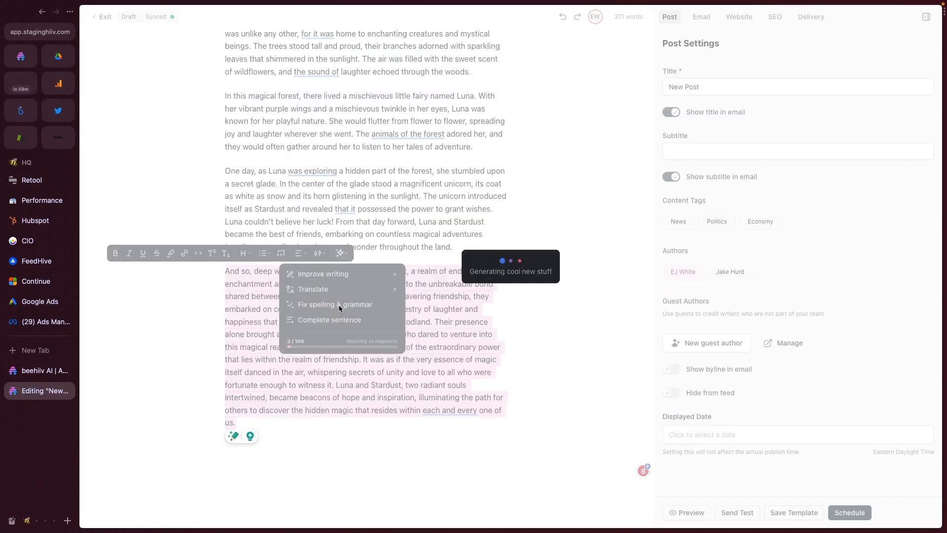
pyautogui.moveTo(464, 329)
pyautogui.write('After the story was over')
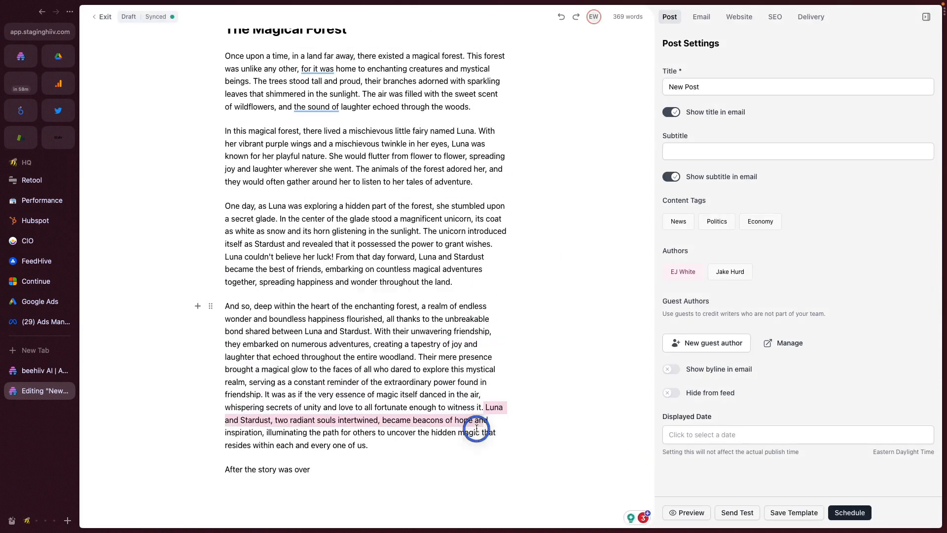
# Have AI complete the unfinished ending sentence, then start a new line below the story.
pyautogui.click(507, 388)
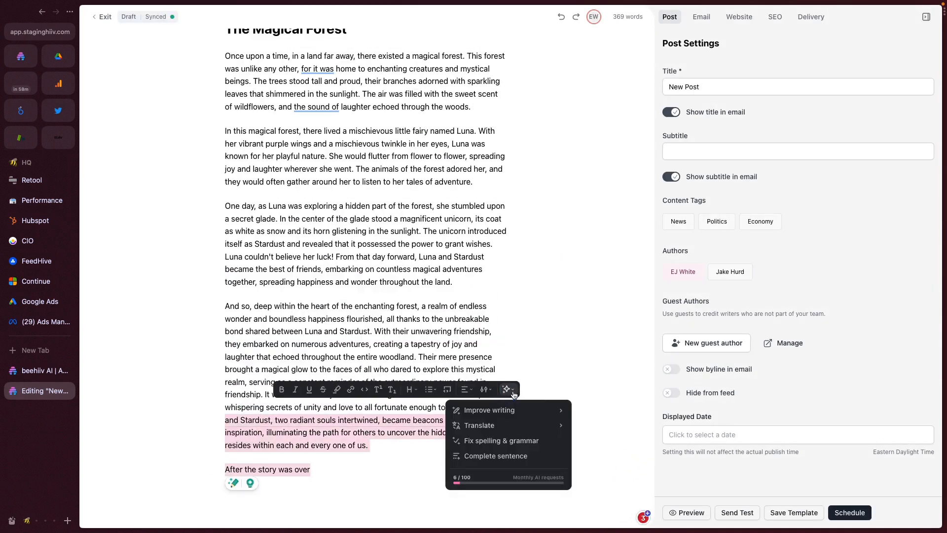
pyautogui.click(493, 456)
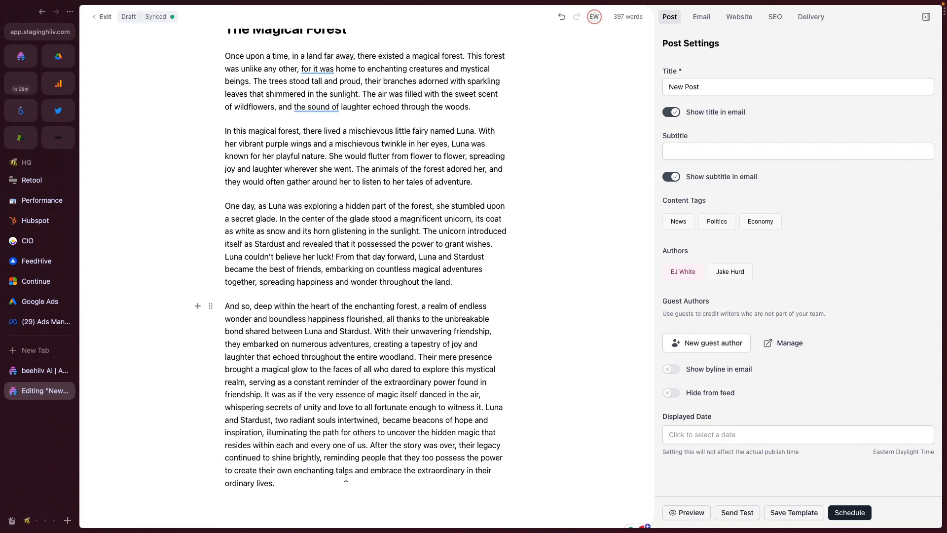
pyautogui.click(427, 502)
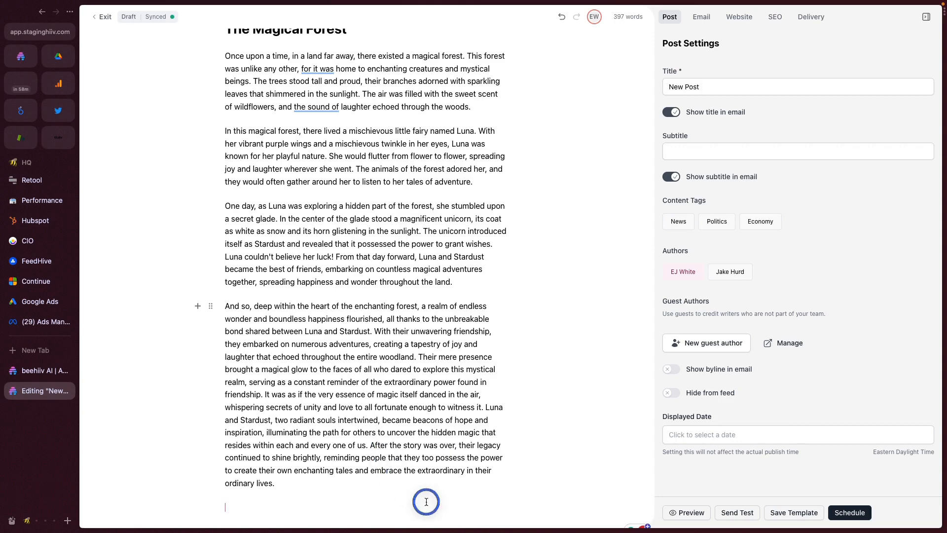
# Add an AI Image block of Luna the fairy in a forest with Digital art style.
pyautogui.write('/')
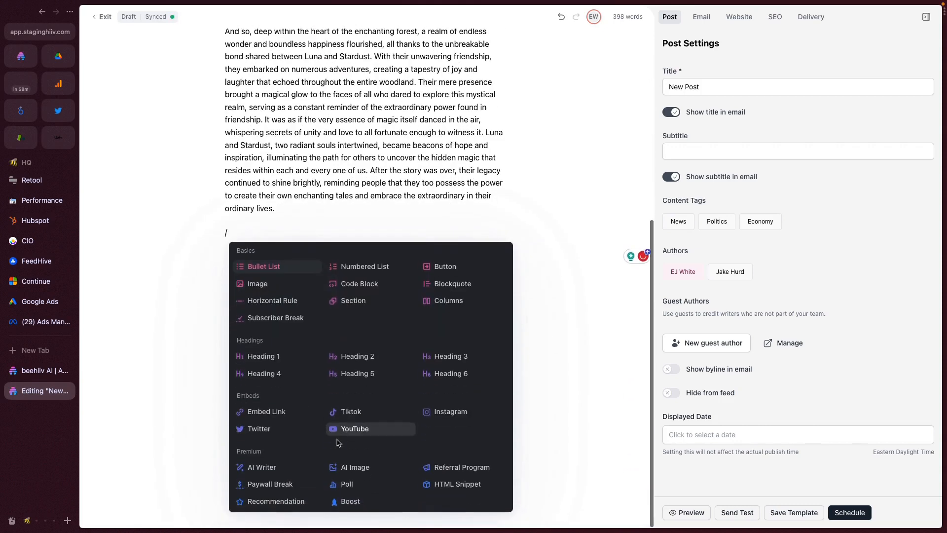
pyautogui.moveTo(355, 466)
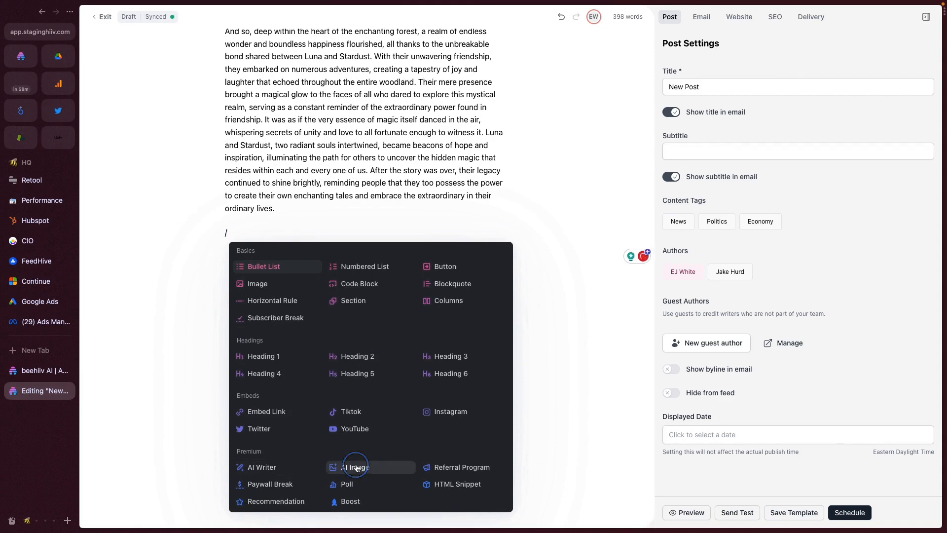
pyautogui.click(354, 467)
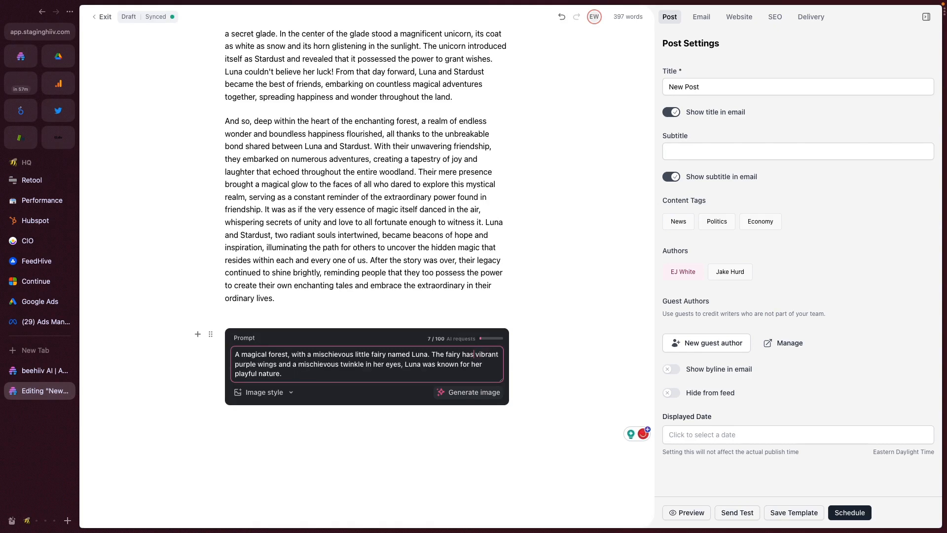
pyautogui.click(263, 391)
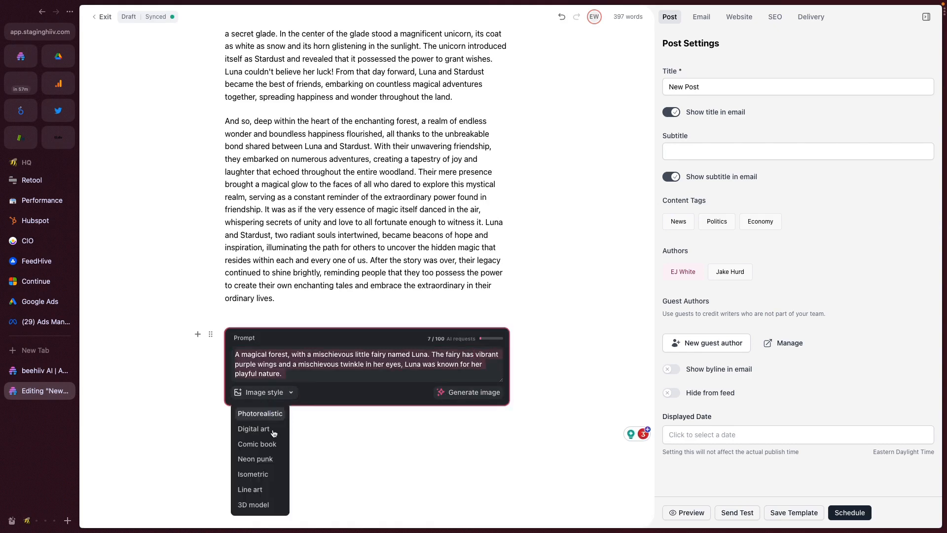
pyautogui.click(255, 458)
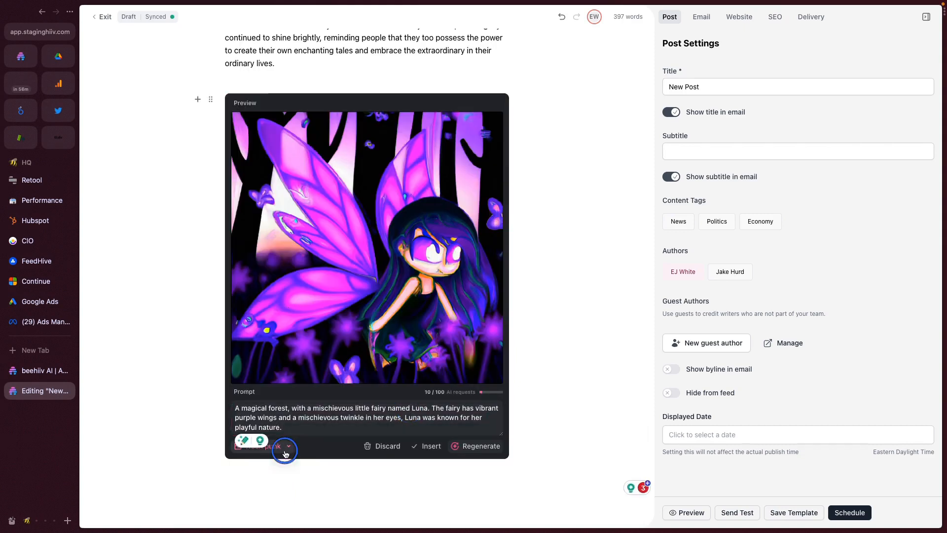
# Switch the image style to 3D model, regenerate it and insert it into the post.
pyautogui.click(288, 446)
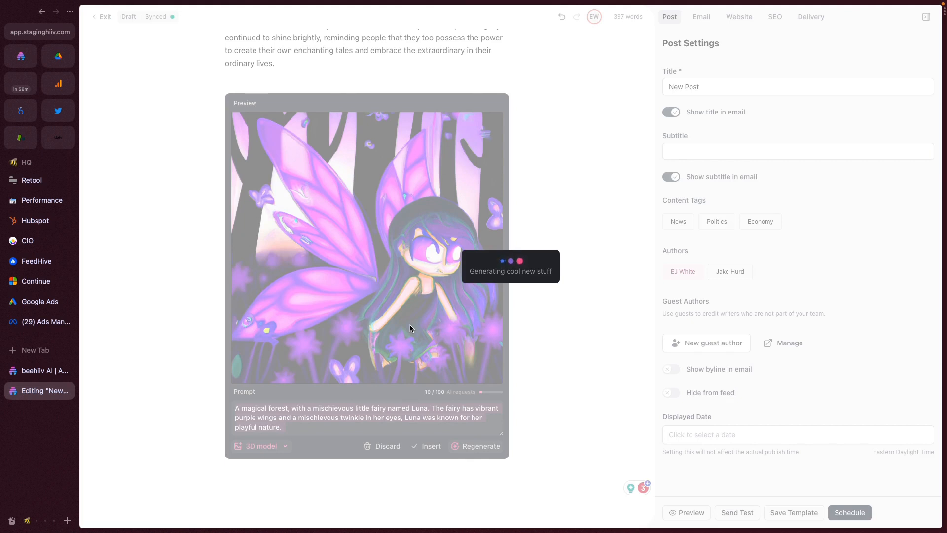
pyautogui.click(480, 446)
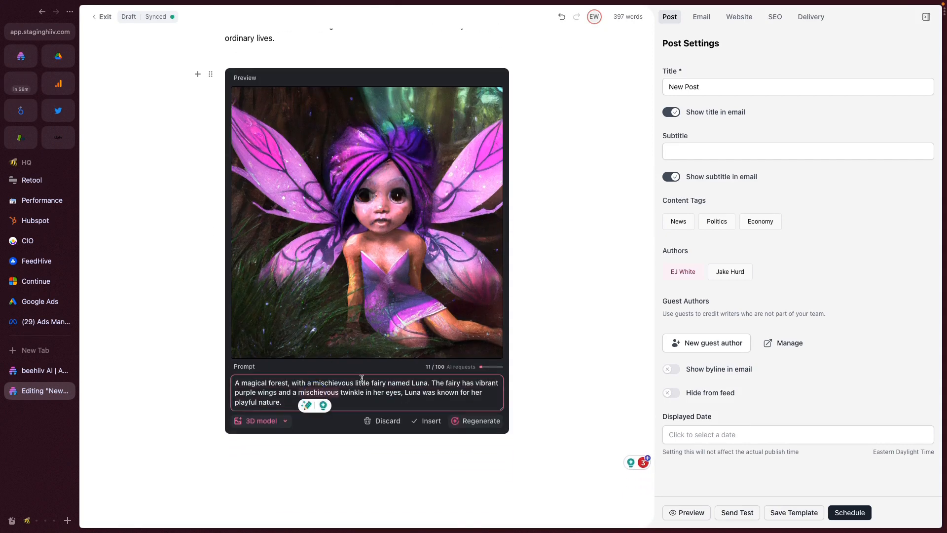
pyautogui.moveTo(542, 151)
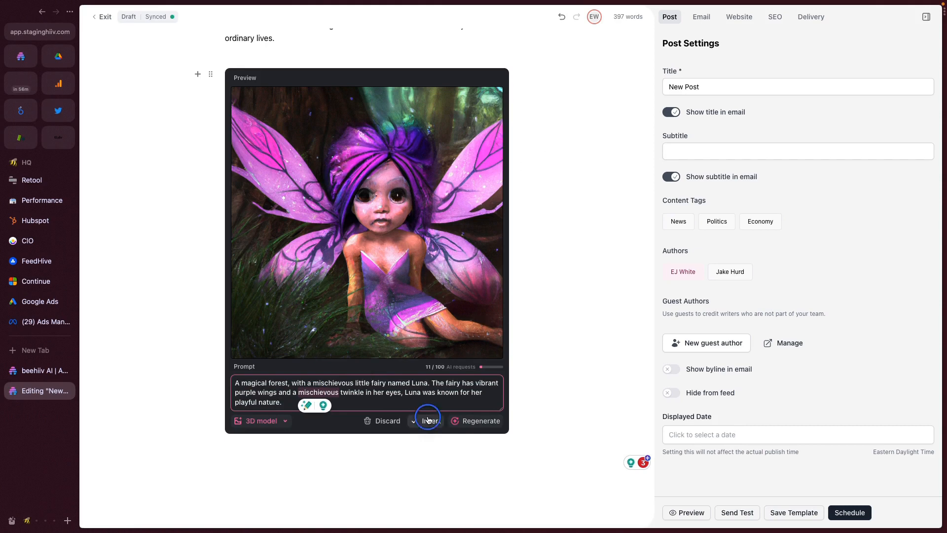
pyautogui.click(428, 420)
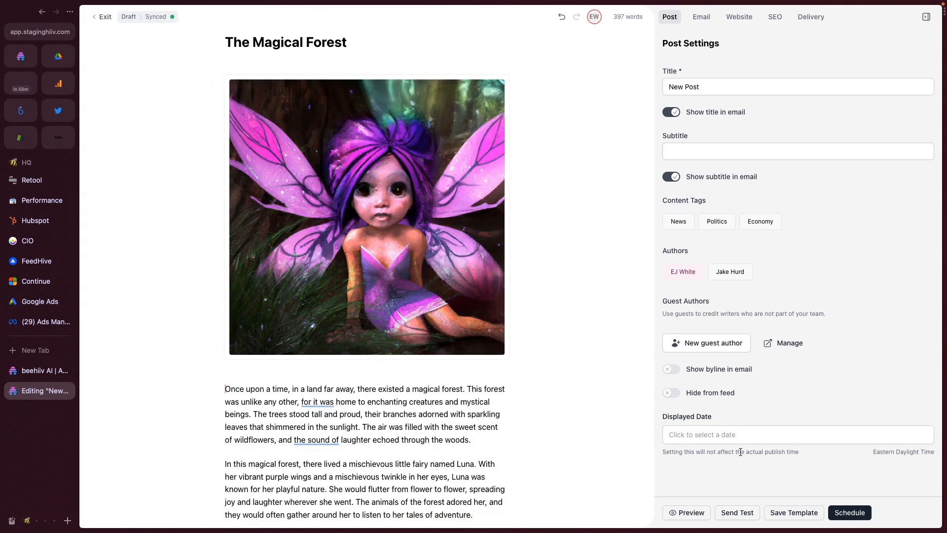
# Preview the post with the fairy image above the story.
pyautogui.click(686, 512)
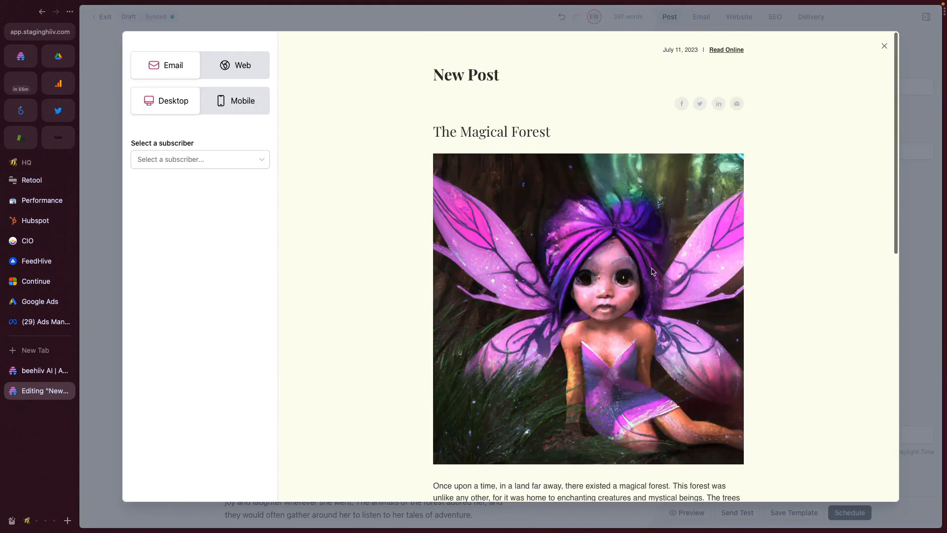
# Scroll through the email preview and close it to return to the editor.
pyautogui.scroll(-3)
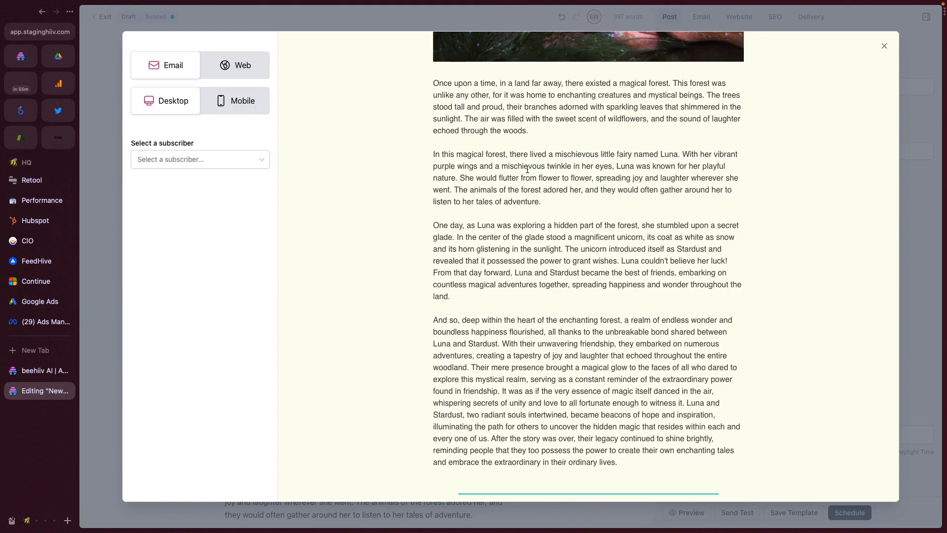
pyautogui.click(884, 47)
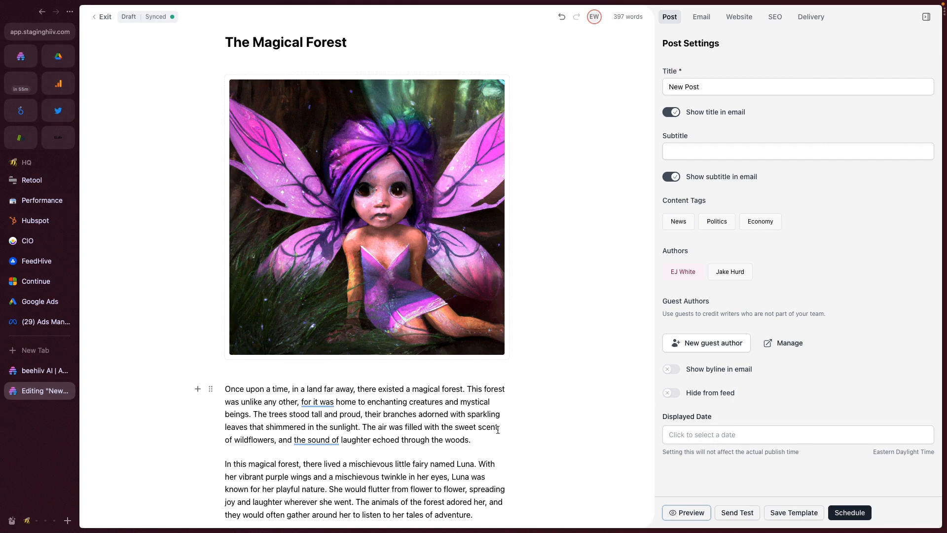
pyautogui.moveTo(457, 409)
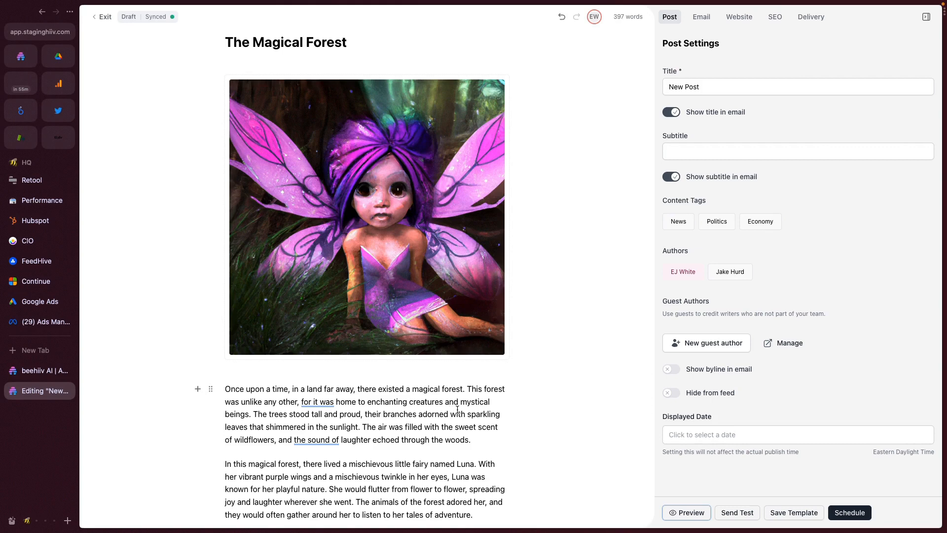
pyautogui.scroll(-3)
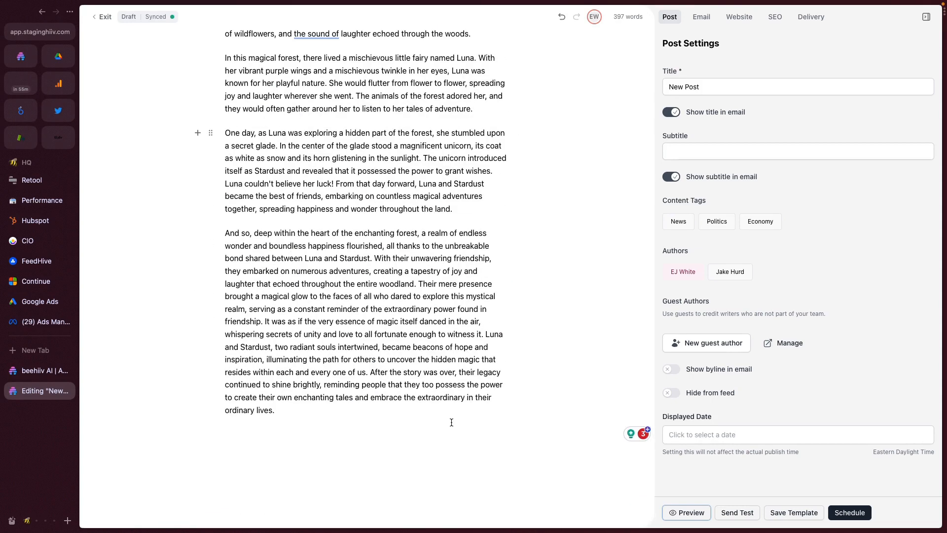